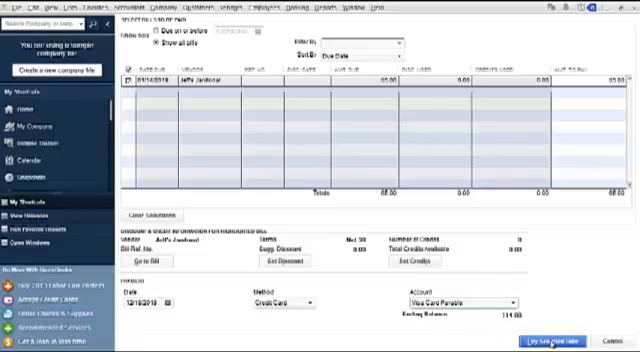
# Pay the checked bill by check and bring up the payment stubs waiting to print
pyautogui.click(536, 336)
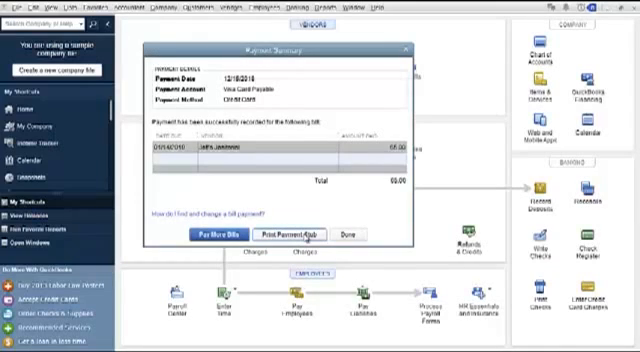
pyautogui.click(290, 234)
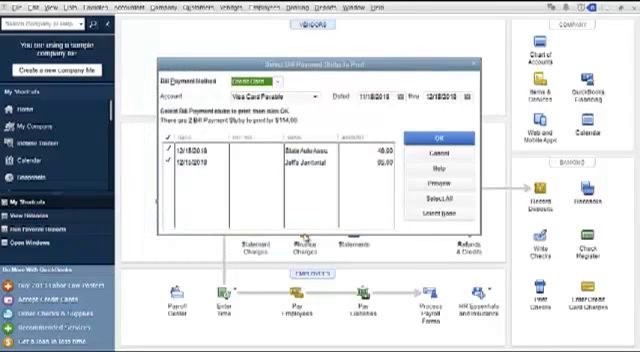